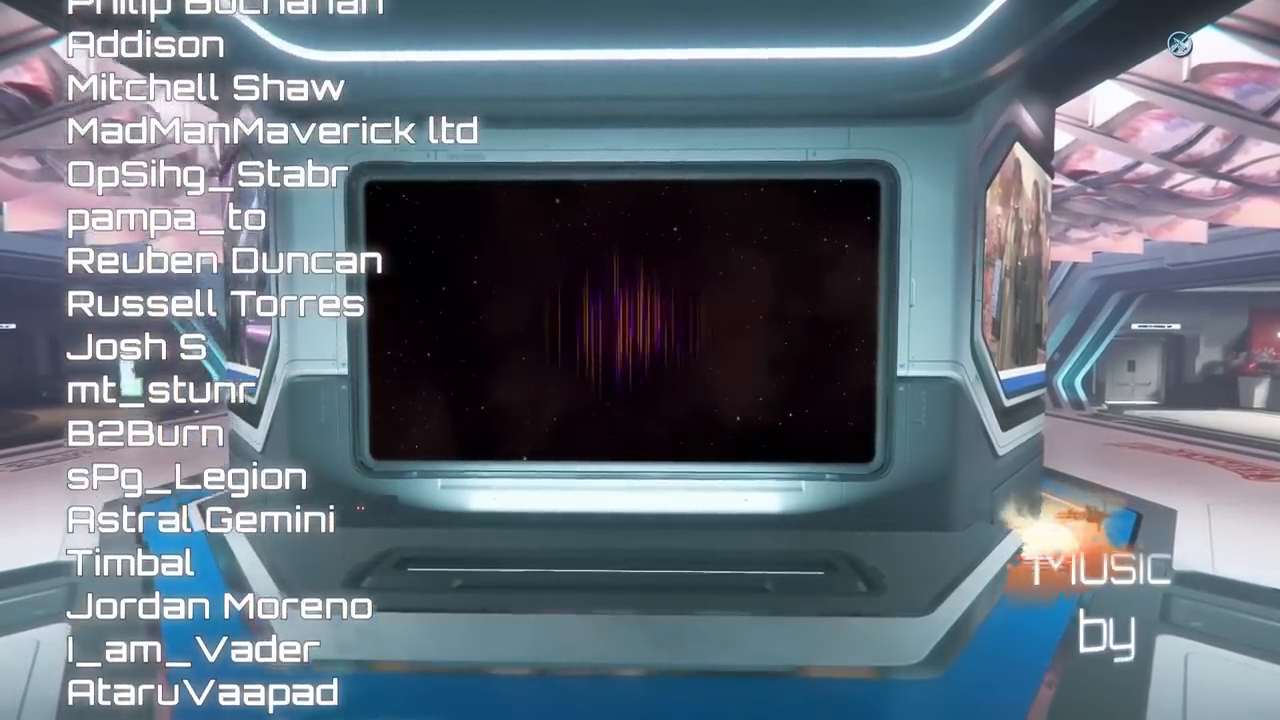
{"action": "scroll", "scroll_direction": "down", "scroll_amount": 3}
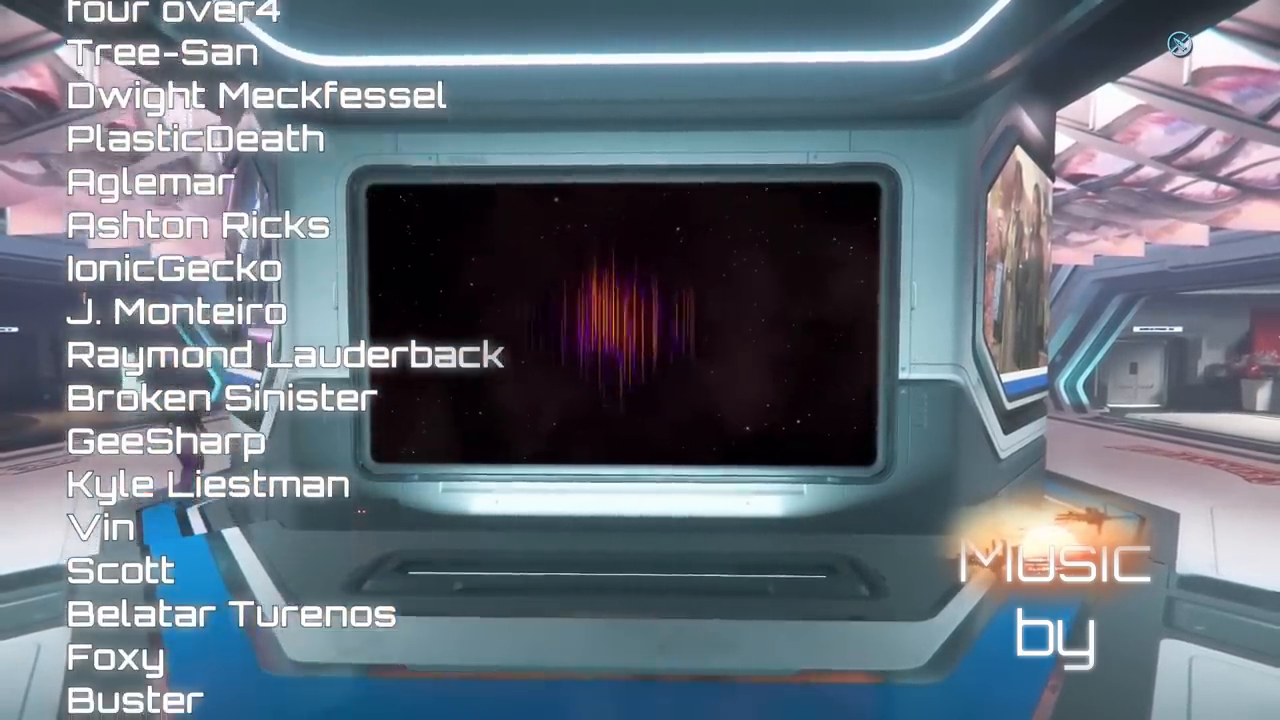
{"action": "scroll", "scroll_direction": "down", "scroll_amount": 3}
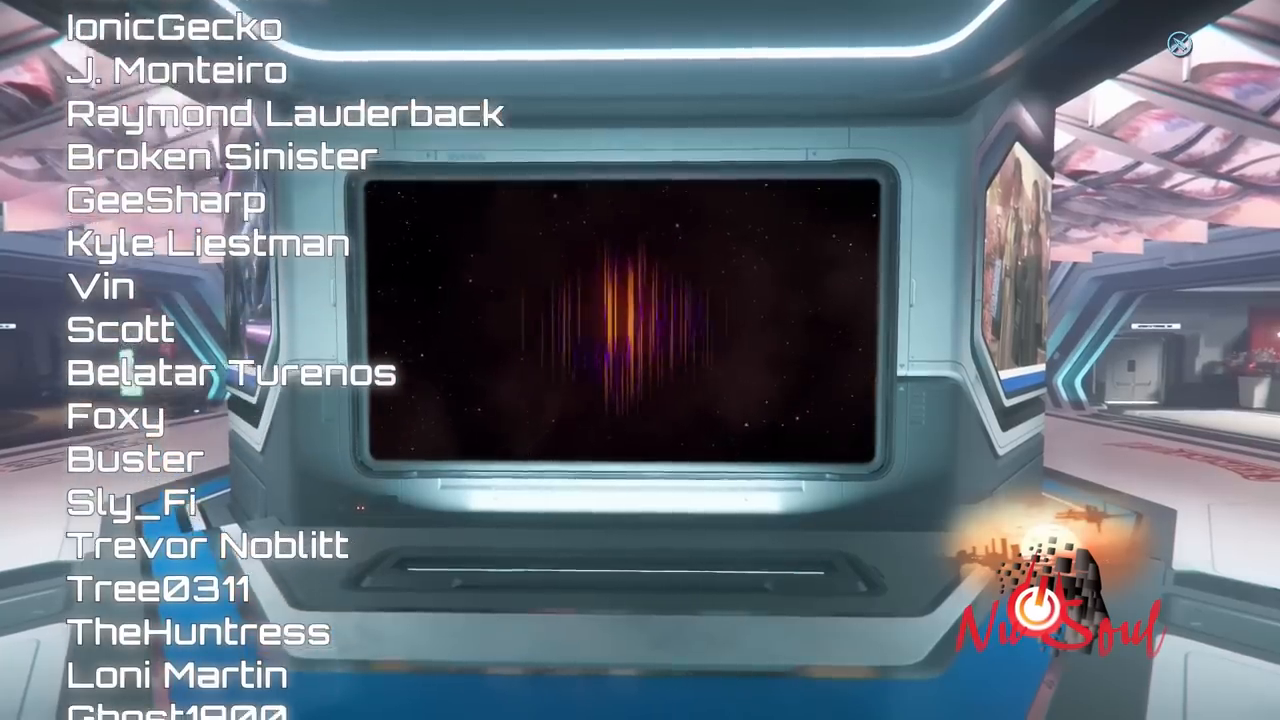